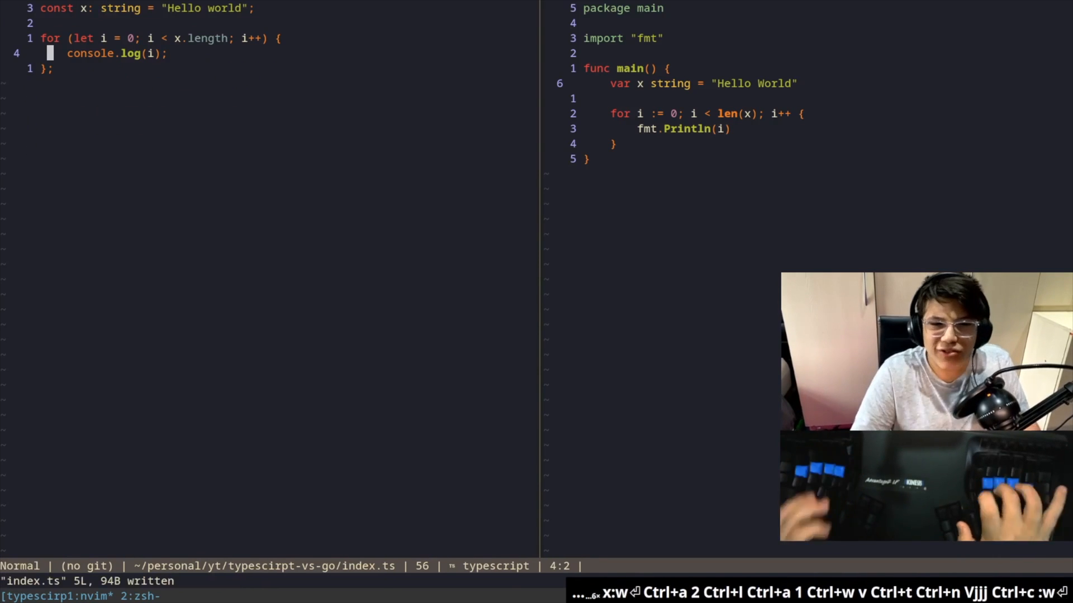
Step: Save index.ts and index.go, each looping over 'Hello World' and printing the index
{"action": "key", "text": "V"}
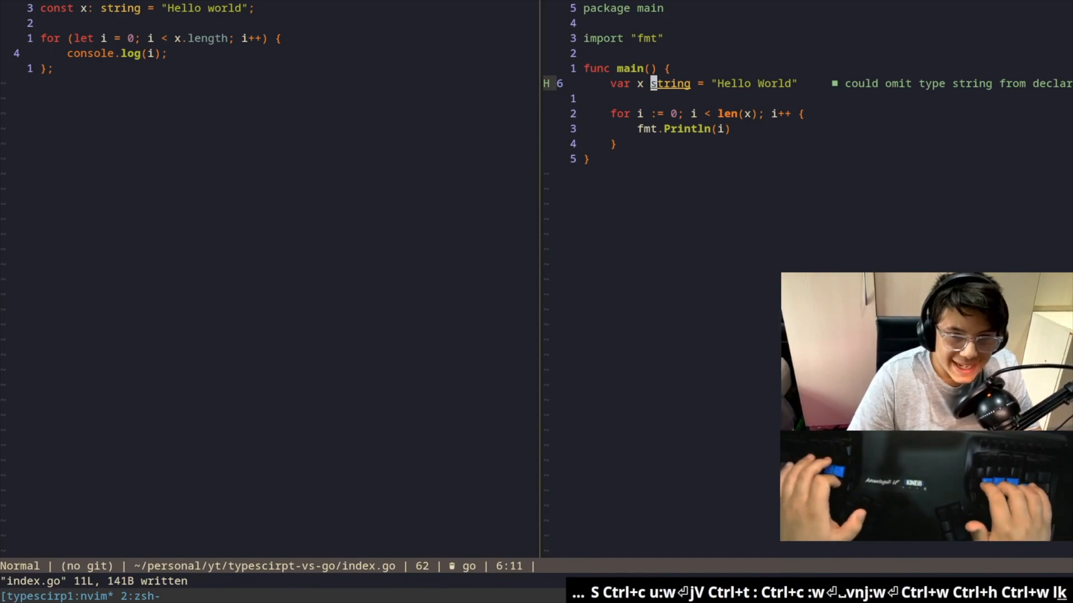
{"action": "key", "text": "V"}
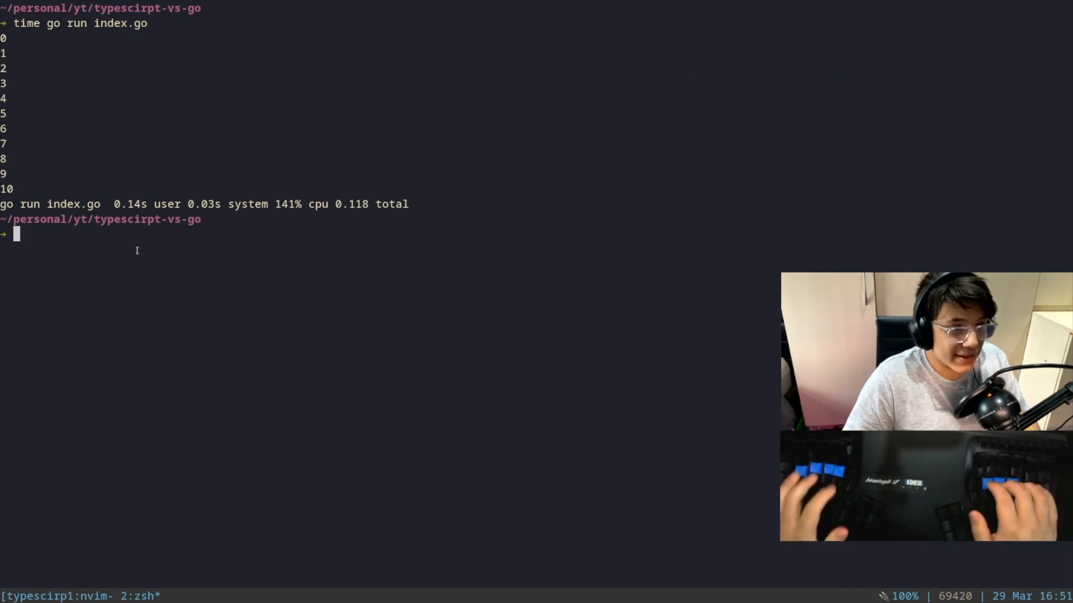
Step: Run 'time ts-node index.ts' to time the TypeScript loop against Go's 0.118 s
{"action": "type", "text": "time ts-ni"}
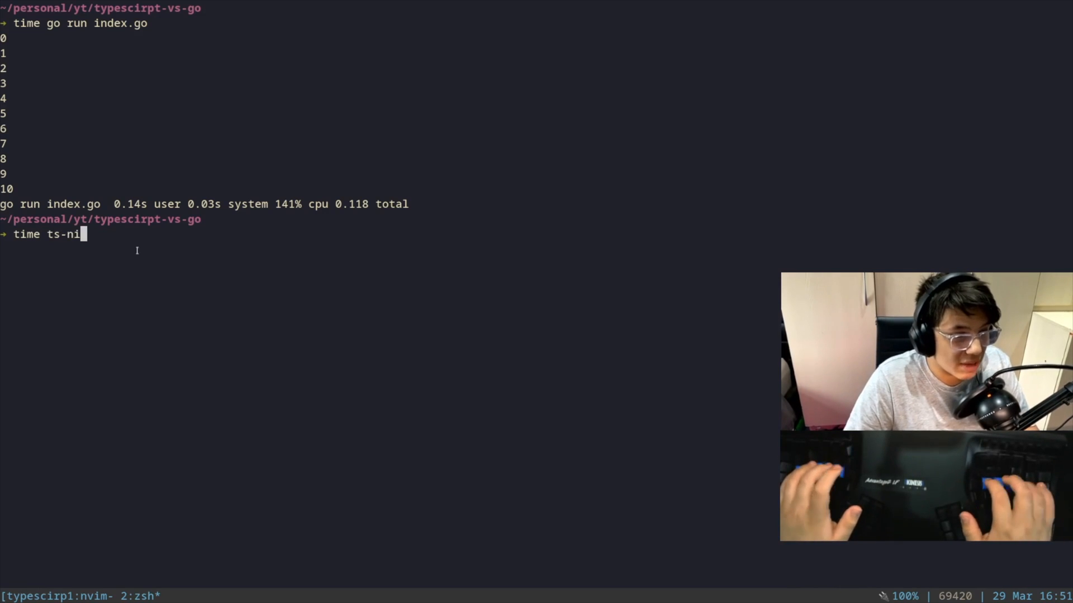
{"action": "type", "text": "ode index.$"}
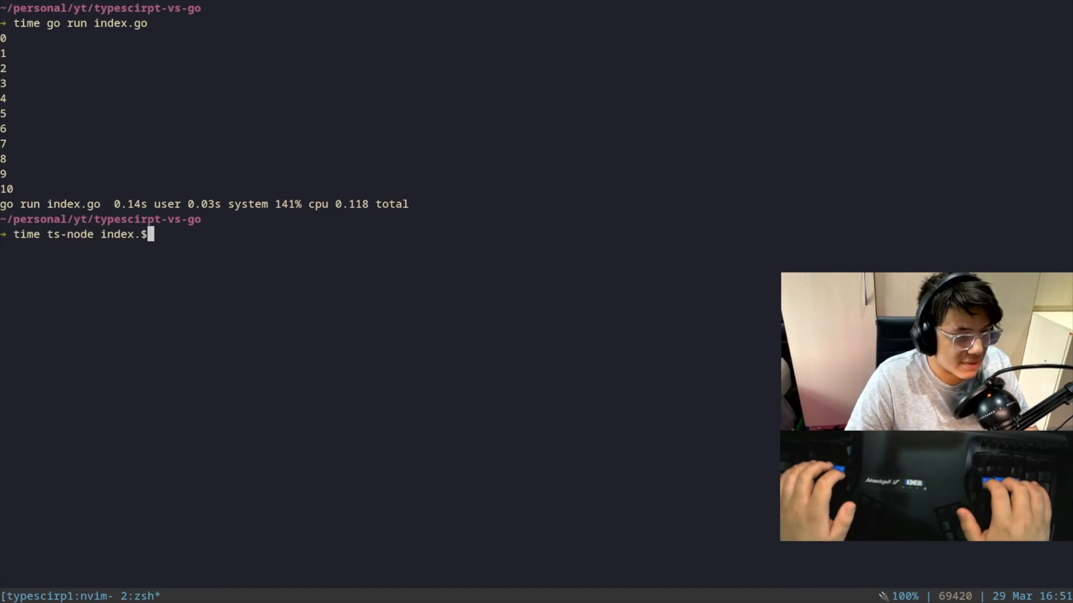
{"action": "key", "text": "Return"}
{"action": "type", "text": "go"}
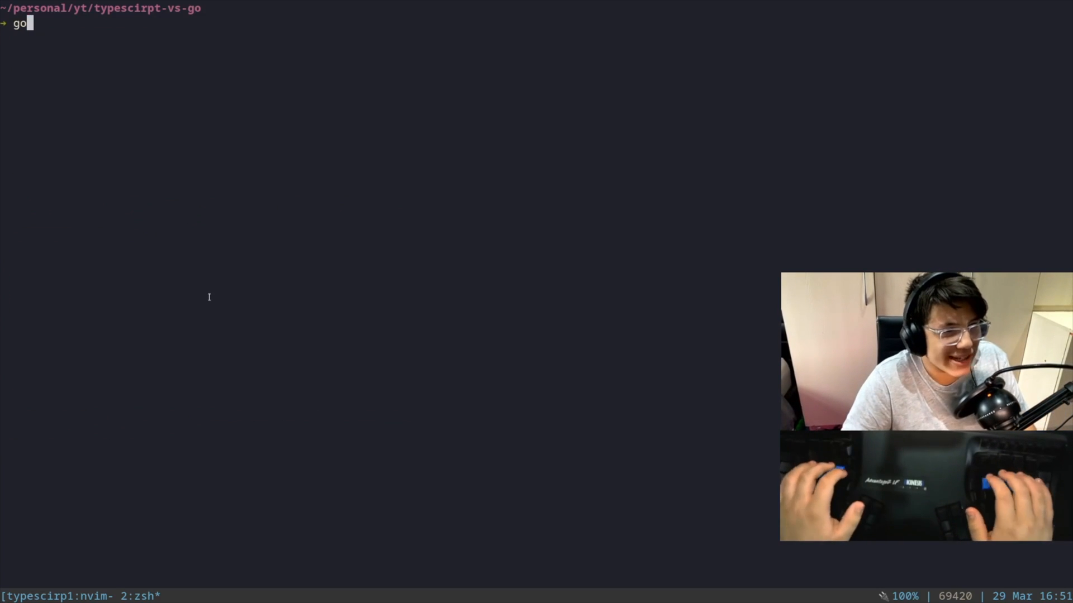
Step: Compile index.go into an index binary with 'go build' and list it with ls
{"action": "type", "text": "bugo build ind$"}
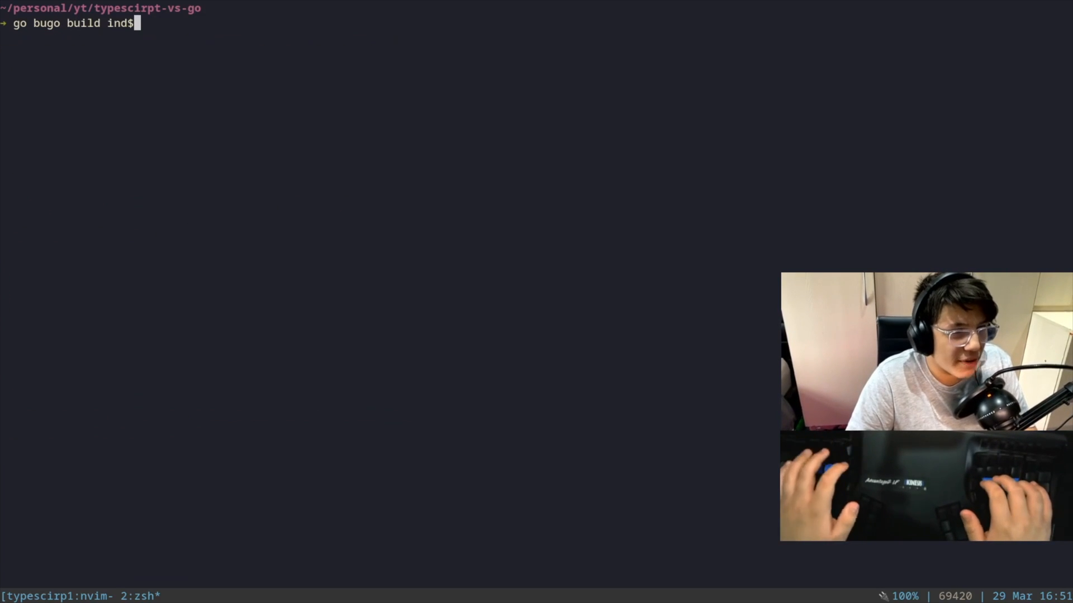
{"action": "key", "text": "Return"}
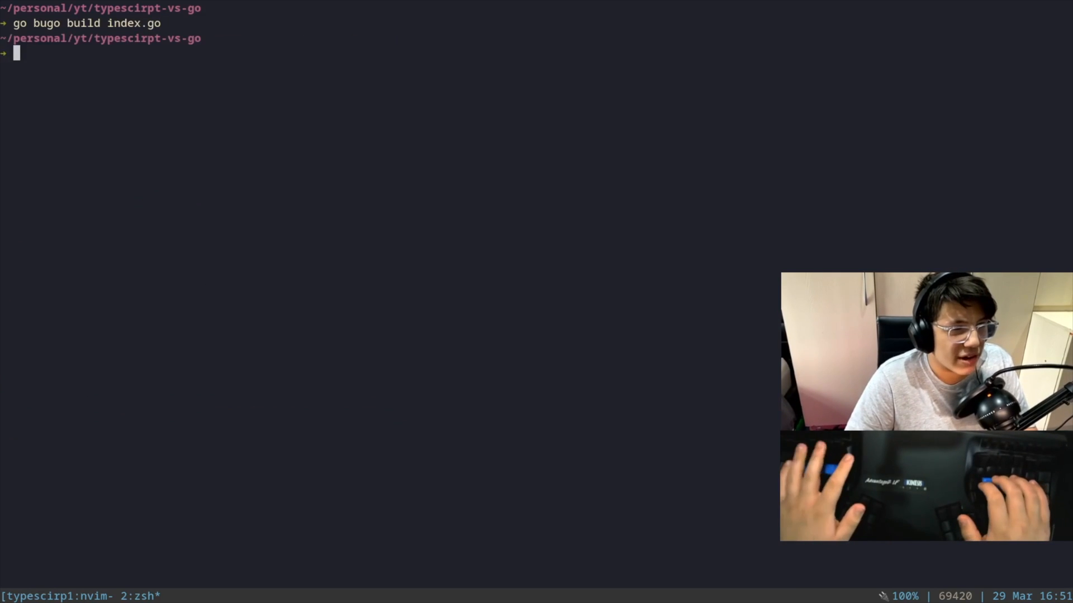
{"action": "type", "text": "ls"}
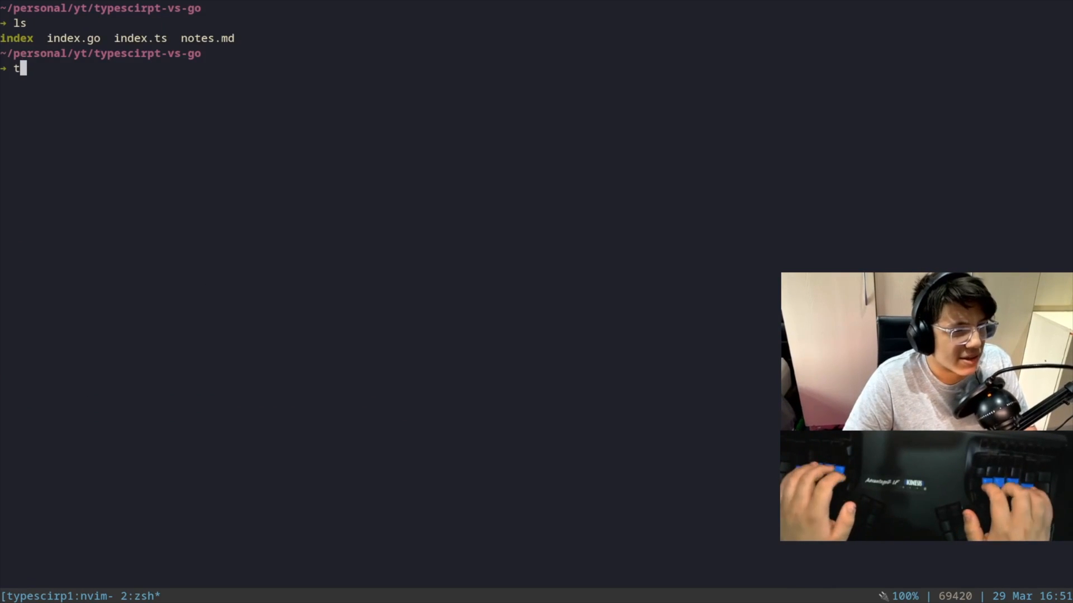
Step: Time the compiled ./index binary, printing 0 to 10 in 0.001 s total
{"action": "type", "text": "ime ./ind"}
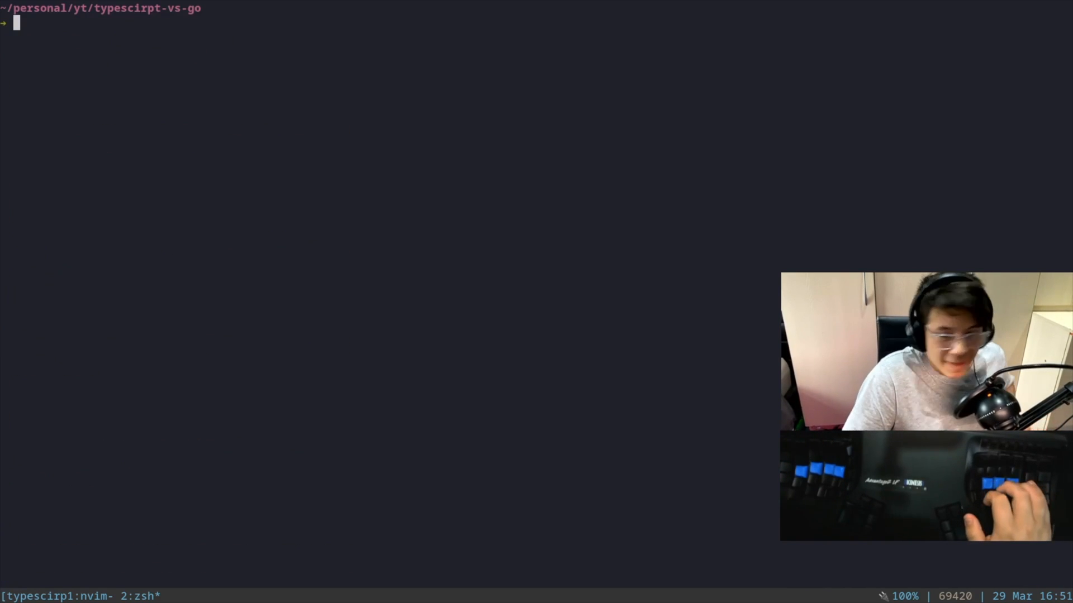
{"action": "type", "text": "time ./index"}
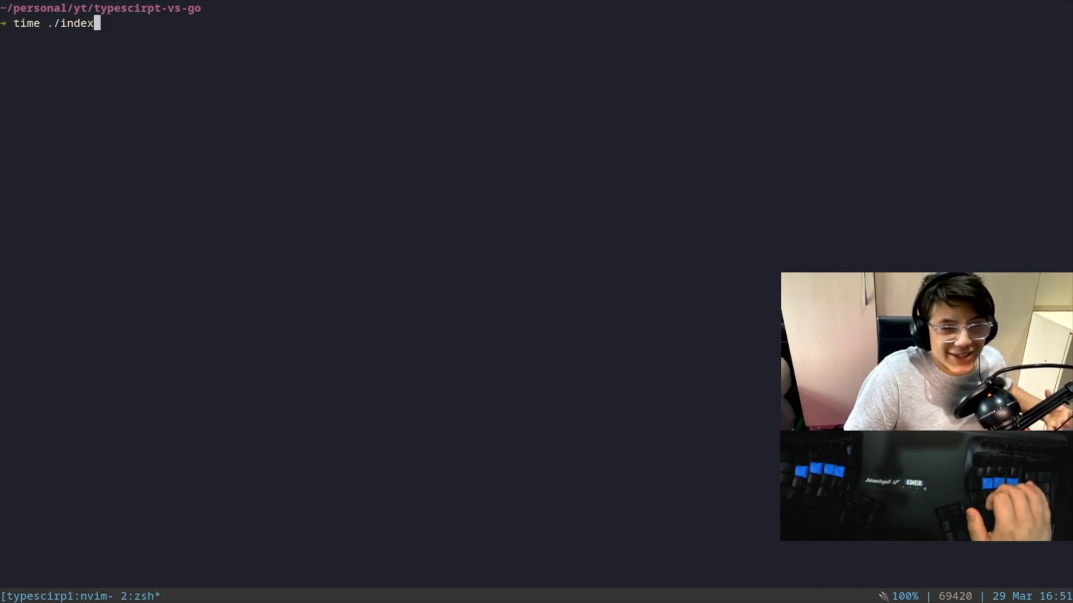
{"action": "key", "text": "Return"}
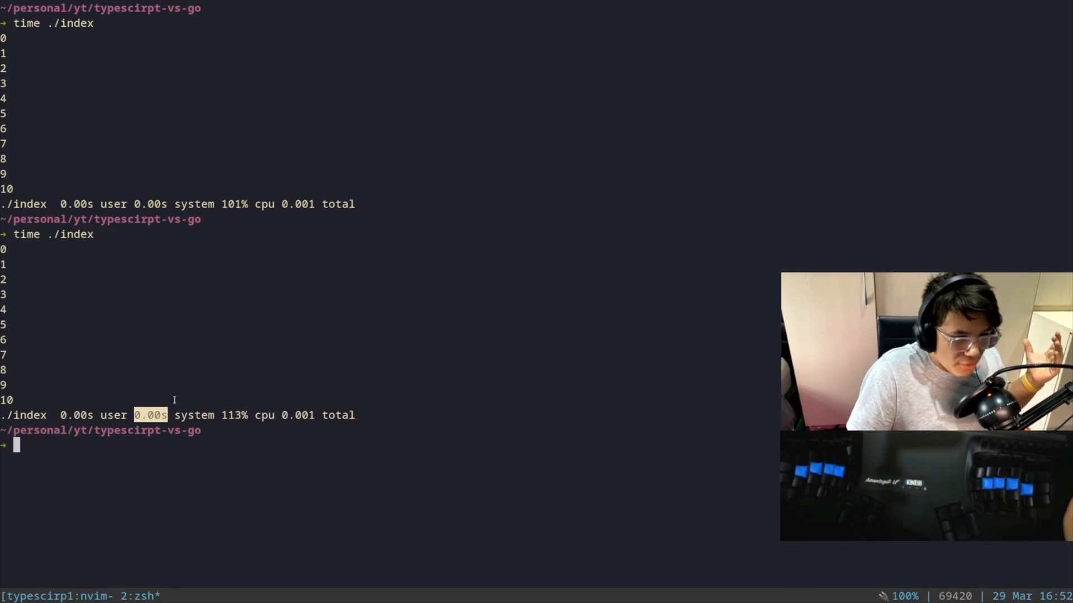
Step: Compile index.c with cc, time ./a.out at 0.001 s total, and clear the terminal
{"action": "type", "text": "cc index.c"}
{"action": "type", "text": "time"}
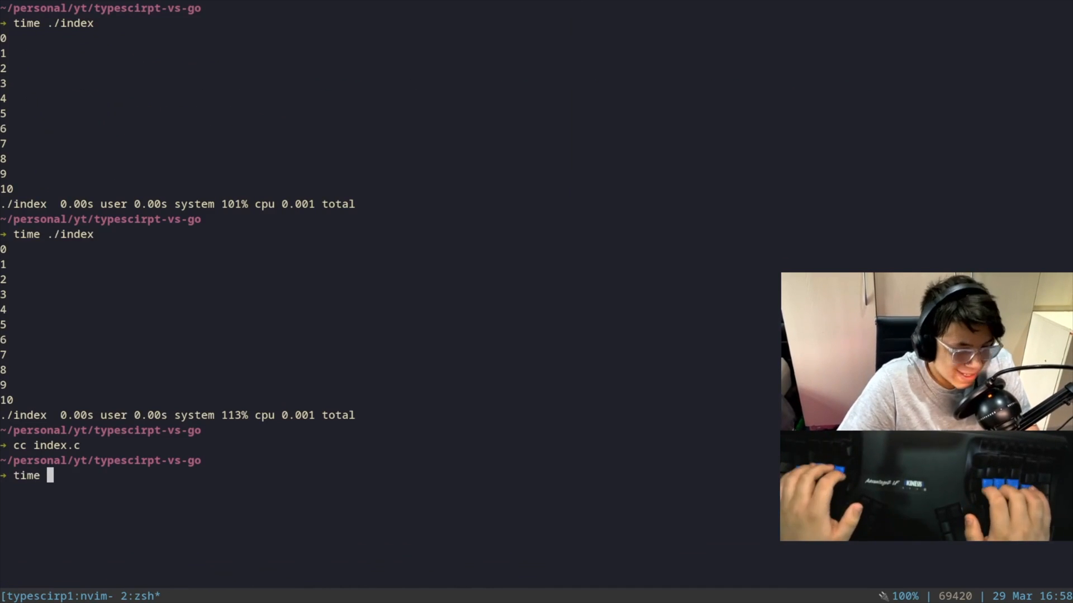
{"action": "type", "text": " ./a.out"}
{"action": "key", "text": "Return"}
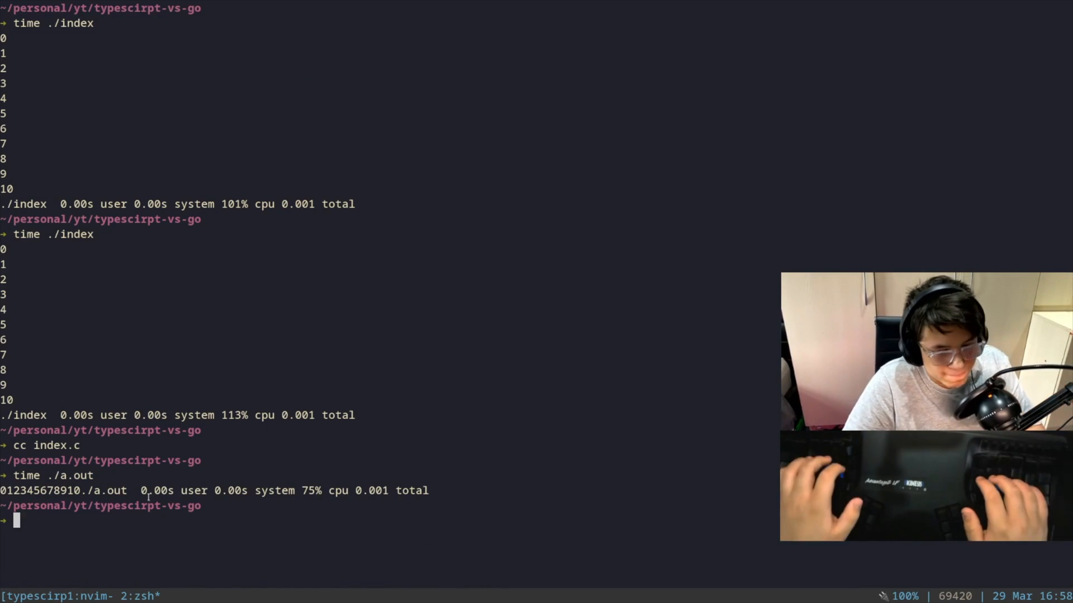
{"action": "key", "text": "ctrl+l"}
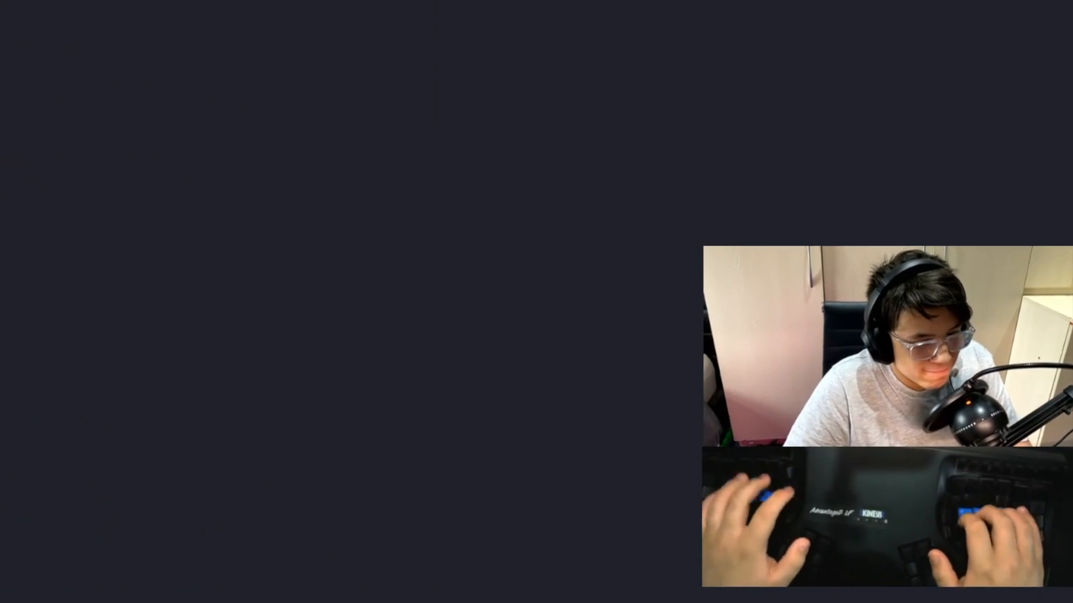